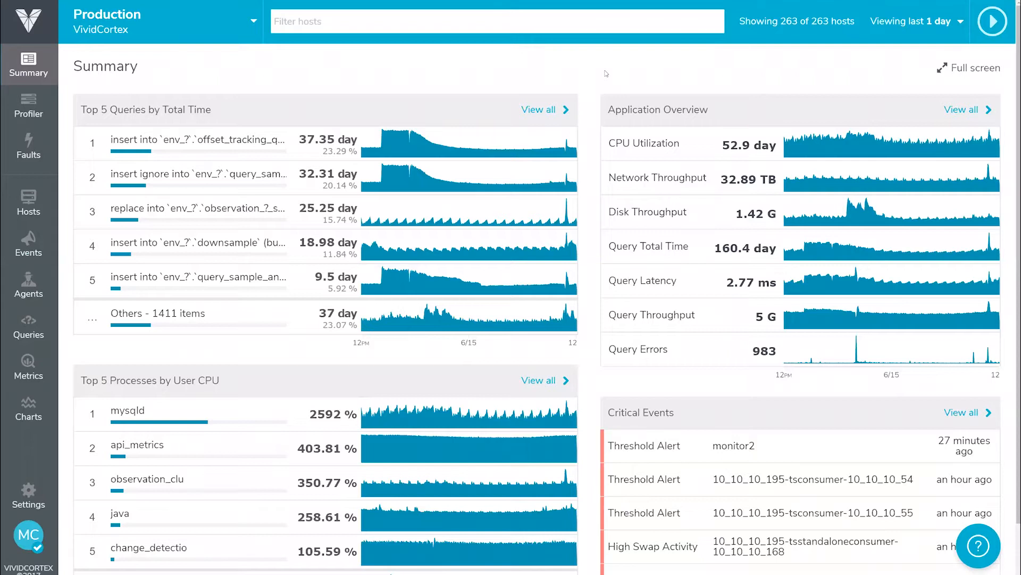
{"action": "mouse_move", "coordinate": [590, 260]}
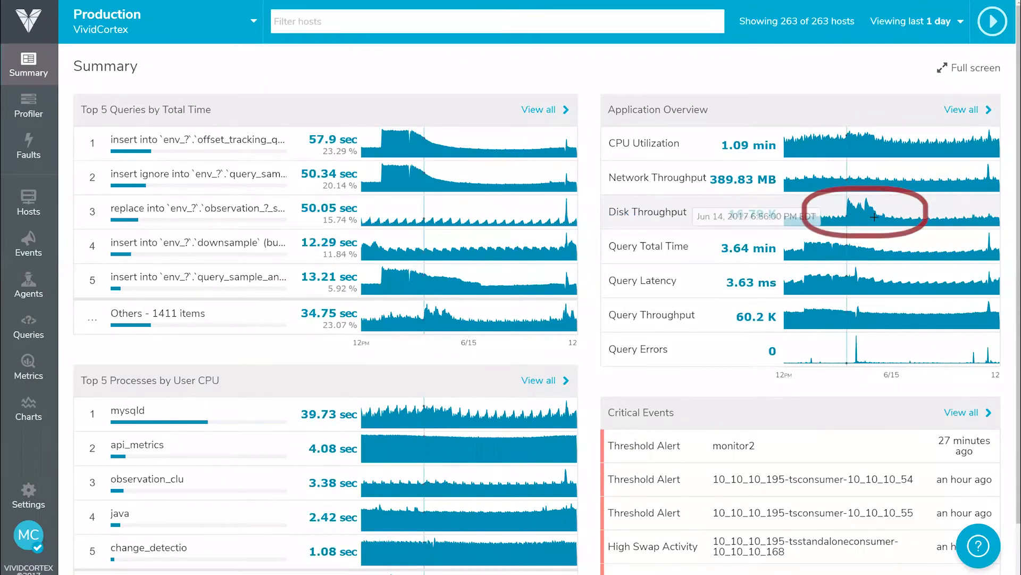
{"action": "mouse_move", "coordinate": [846, 303]}
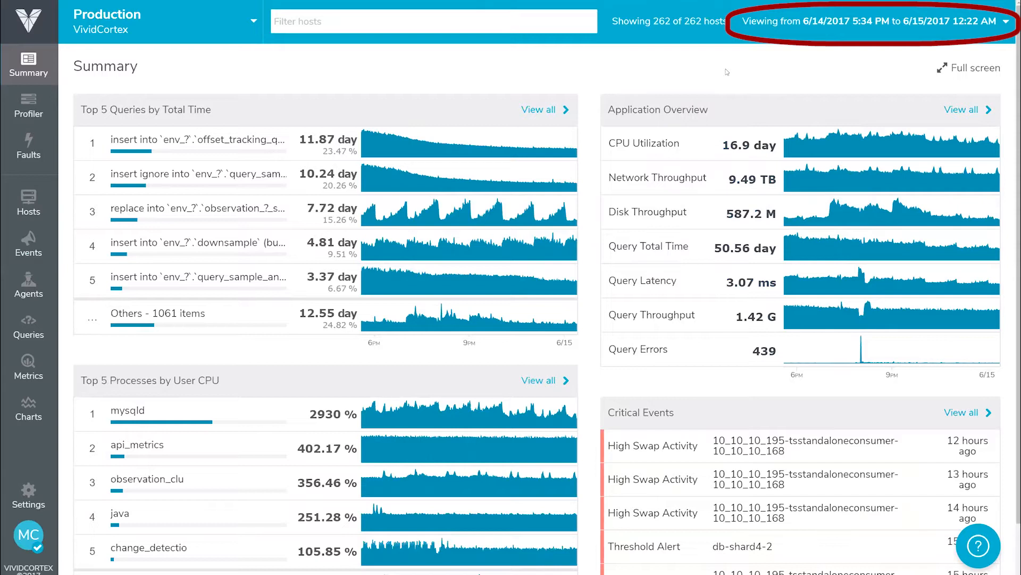
{"action": "mouse_move", "coordinate": [858, 173]}
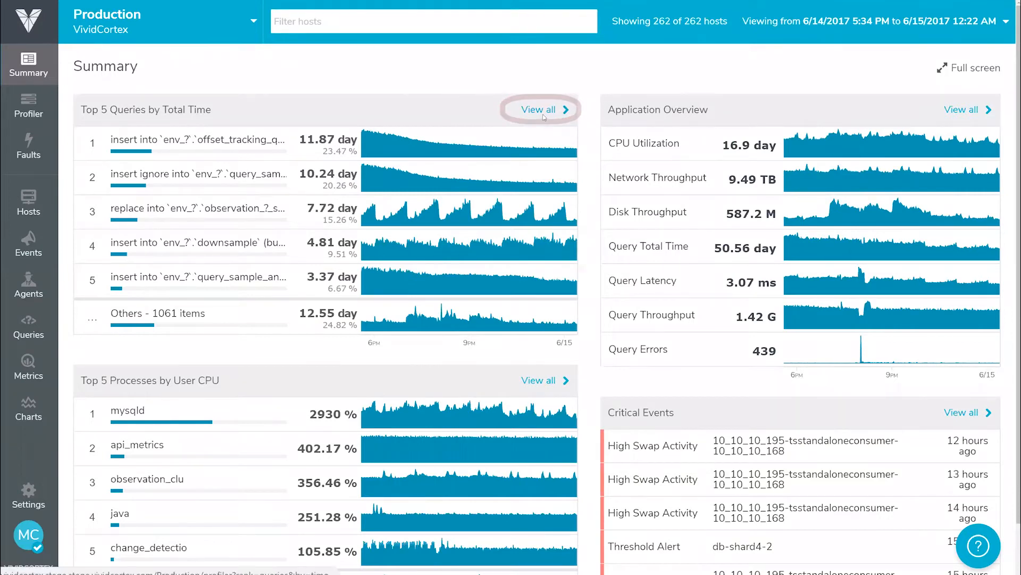
Step: Show the full top-queries list and keep the Profiler ranking by Total Time
{"action": "left_click", "coordinate": [538, 109]}
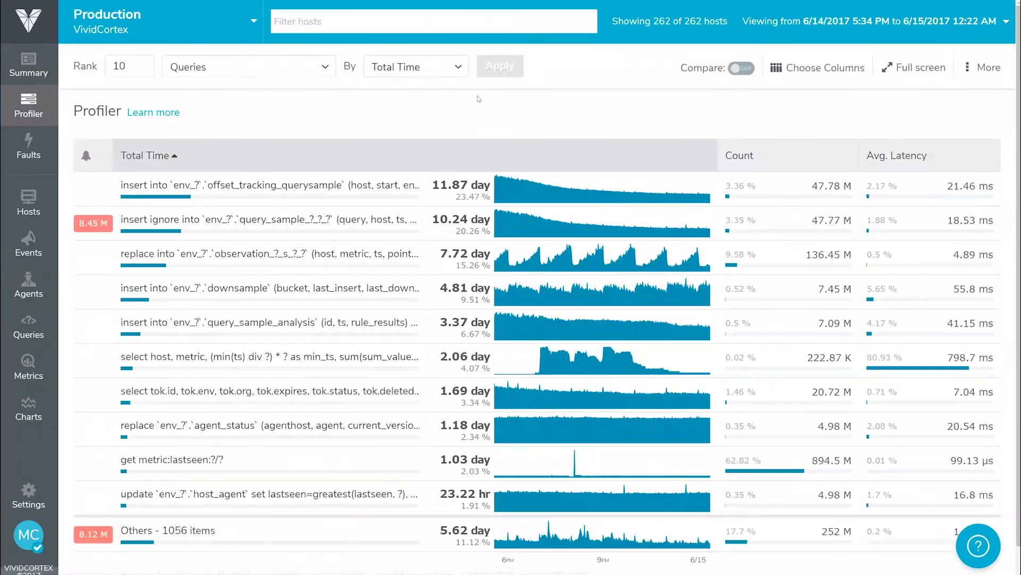
{"action": "left_click", "coordinate": [416, 66]}
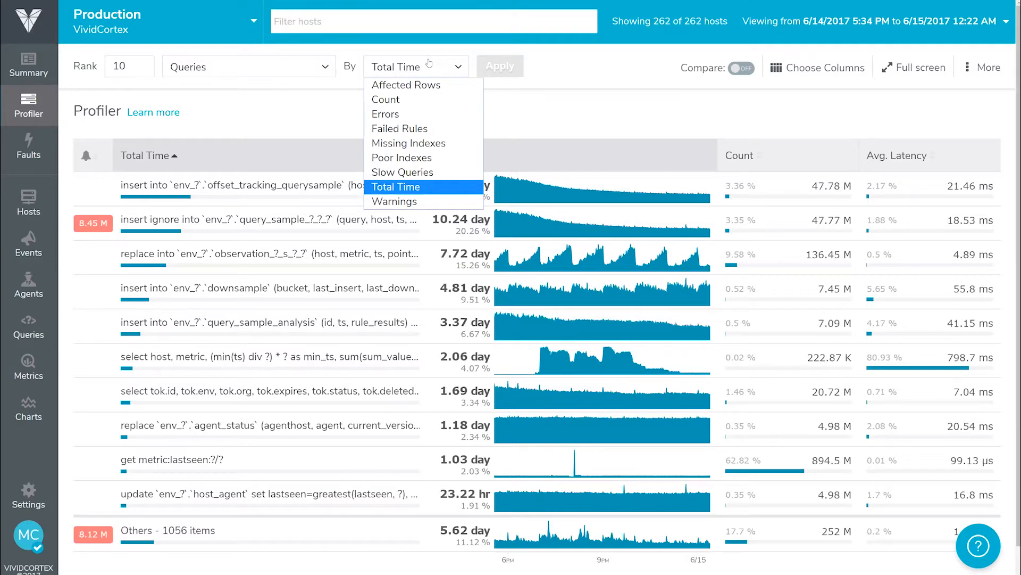
{"action": "left_click", "coordinate": [395, 188]}
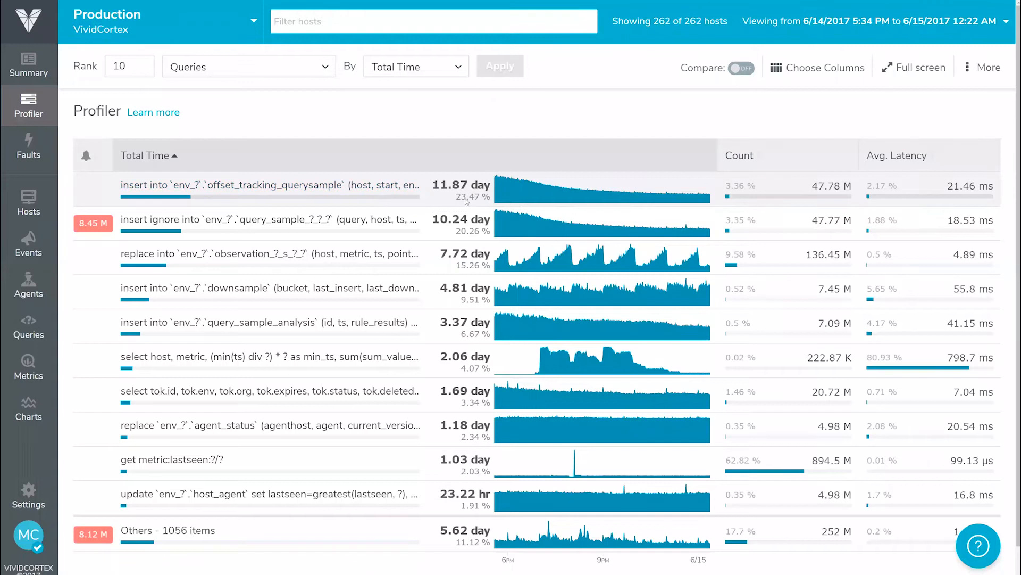
{"action": "mouse_move", "coordinate": [466, 269]}
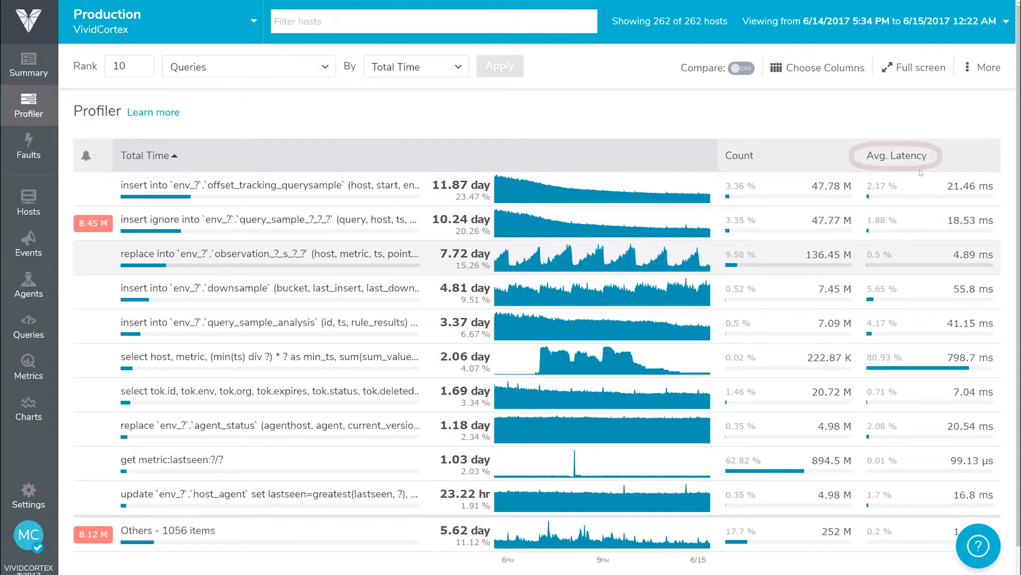
Step: Sort by Avg. Latency and open the slowest select host, metric query (798.7 ms average)
{"action": "left_click", "coordinate": [896, 156]}
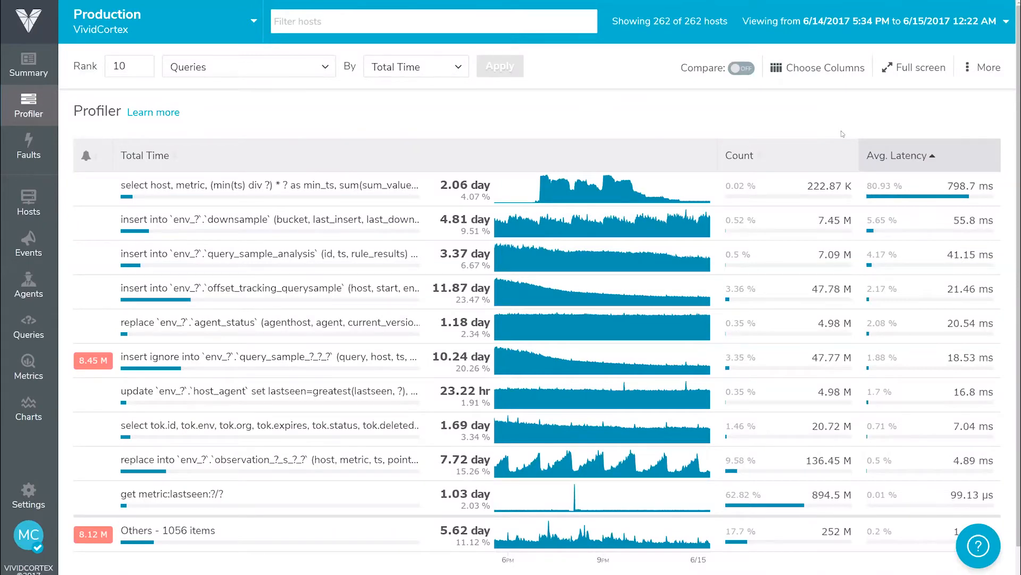
{"action": "mouse_move", "coordinate": [544, 184]}
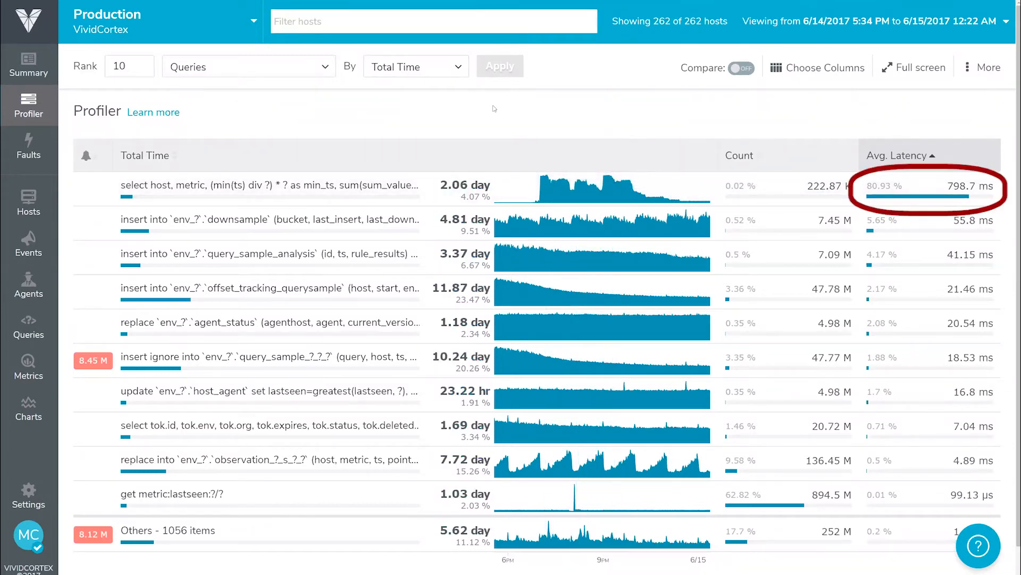
{"action": "mouse_move", "coordinate": [267, 185]}
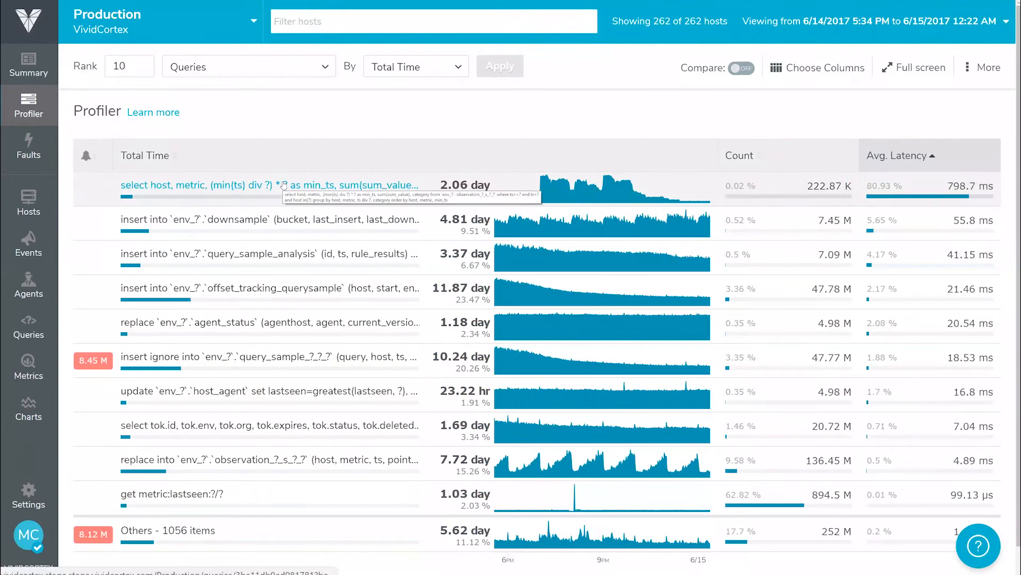
{"action": "left_click", "coordinate": [196, 186]}
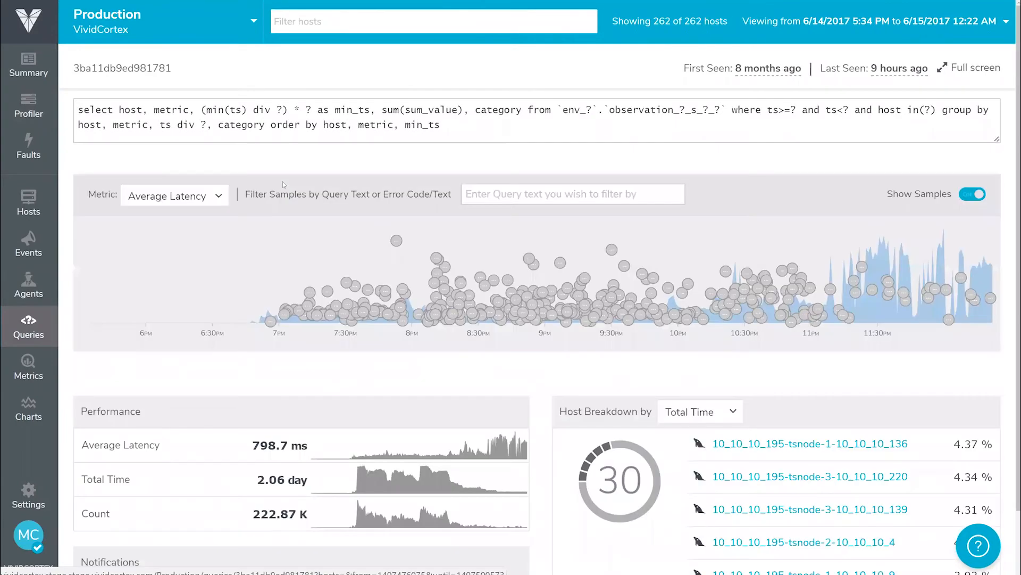
Step: Rank the host breakdown by Count and filter to host 10_10_10_189-tsnode-1
{"action": "left_click", "coordinate": [972, 194]}
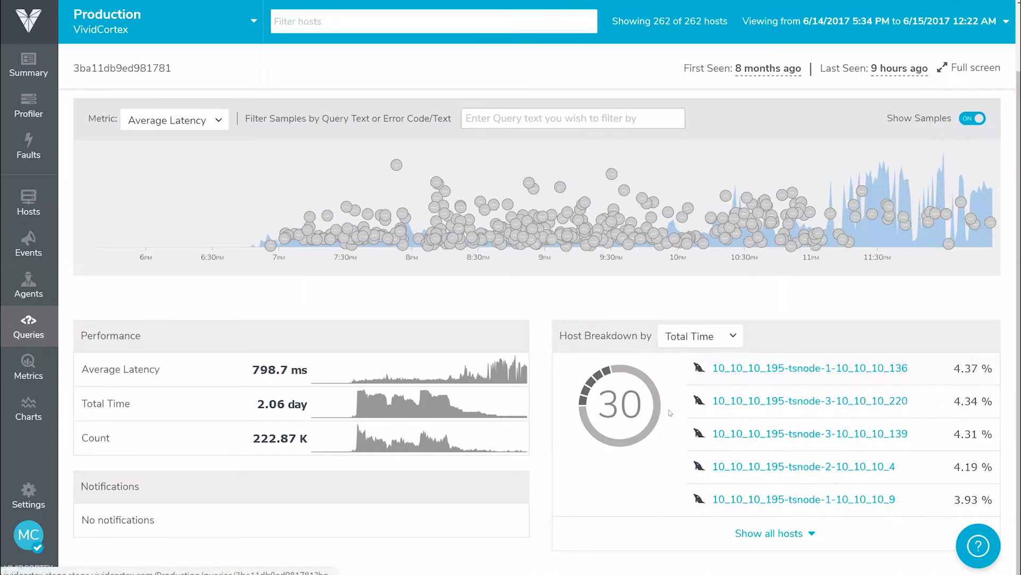
{"action": "mouse_move", "coordinate": [699, 368]}
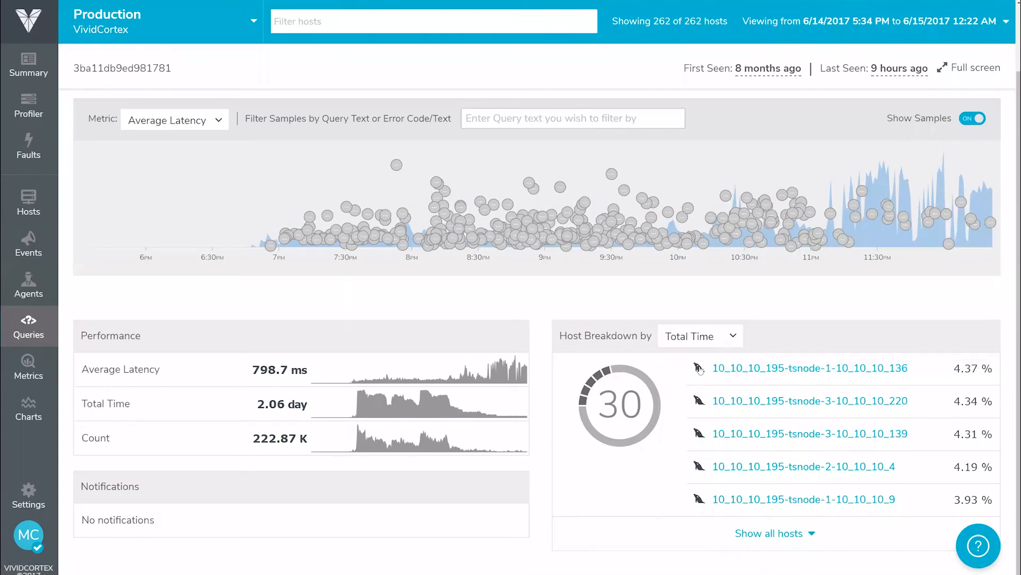
{"action": "left_click", "coordinate": [700, 335]}
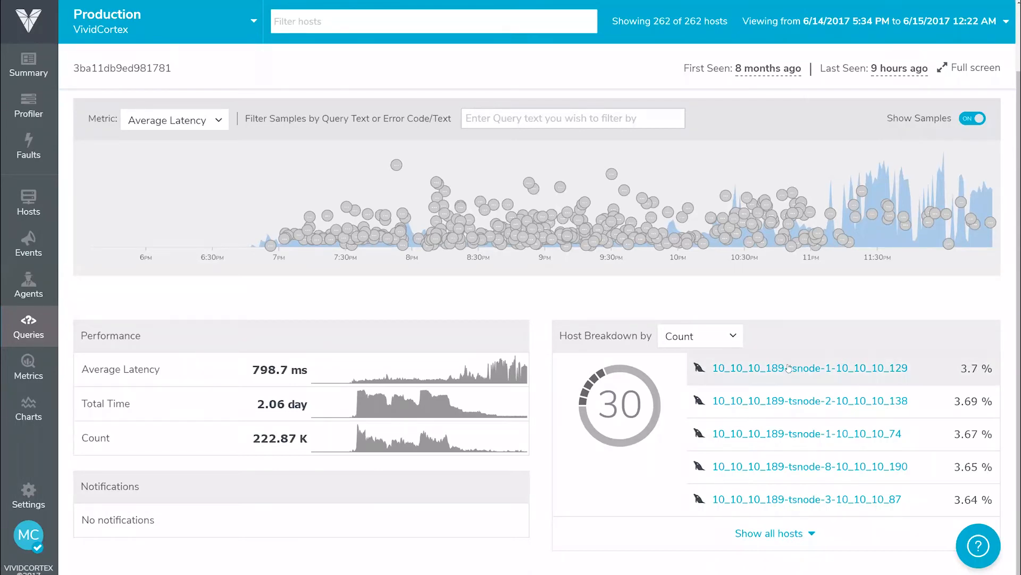
{"action": "left_click", "coordinate": [810, 369]}
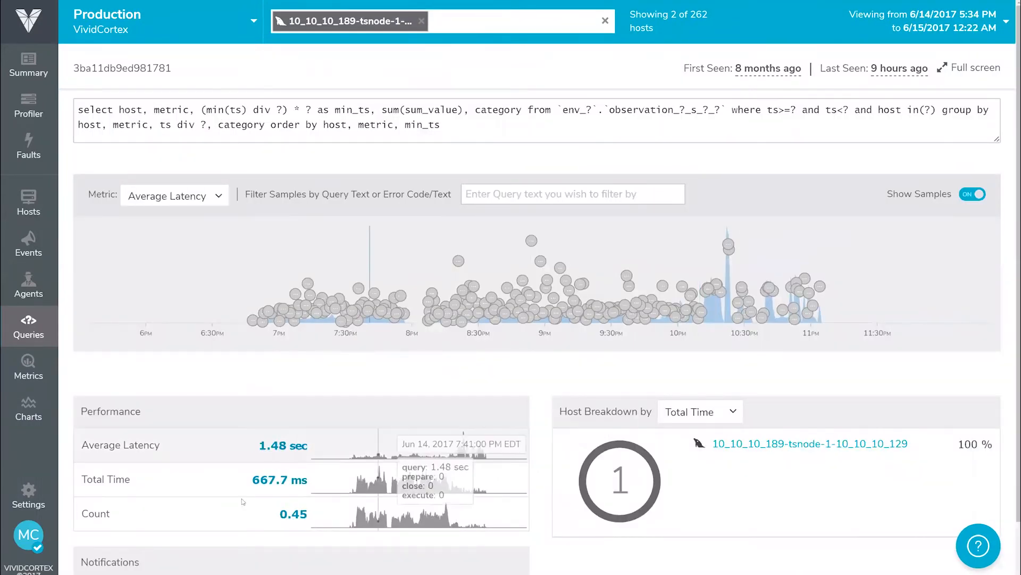
{"action": "mouse_move", "coordinate": [376, 489]}
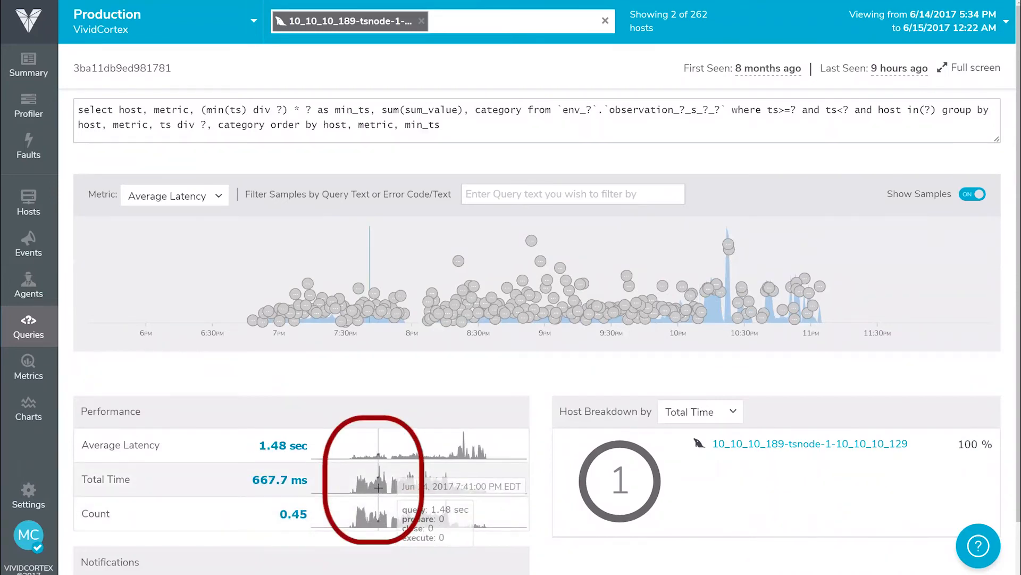
{"action": "mouse_move", "coordinate": [470, 525]}
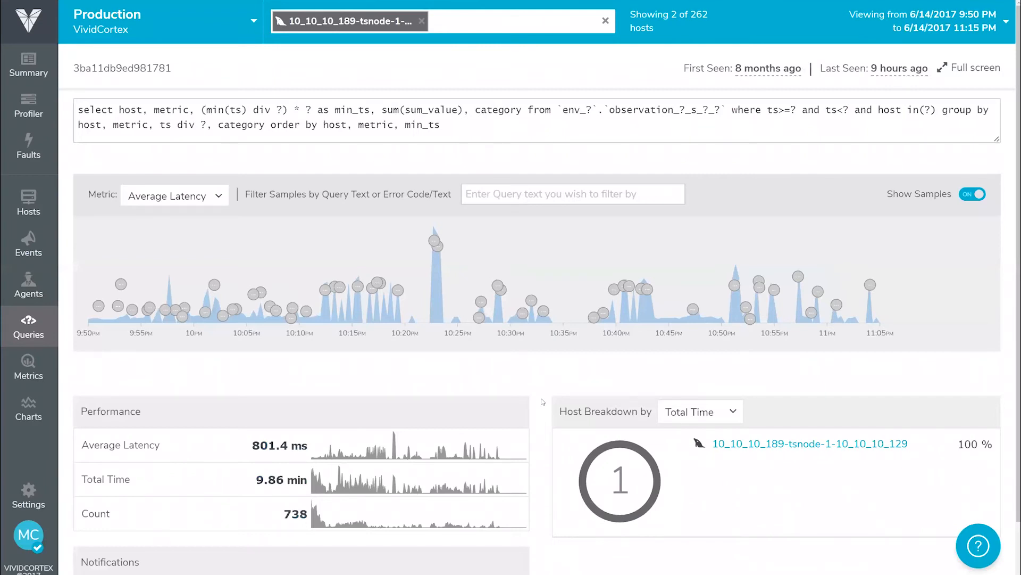
{"action": "mouse_move", "coordinate": [459, 267]}
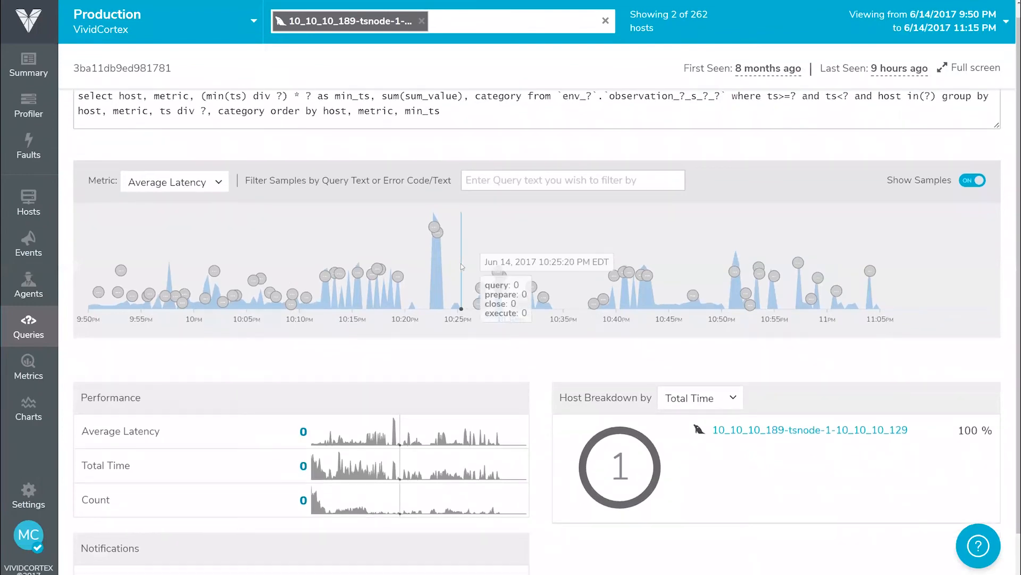
Step: Select the 10:27:01 PM sample to show its sample info and explain plan
{"action": "left_click", "coordinate": [432, 220]}
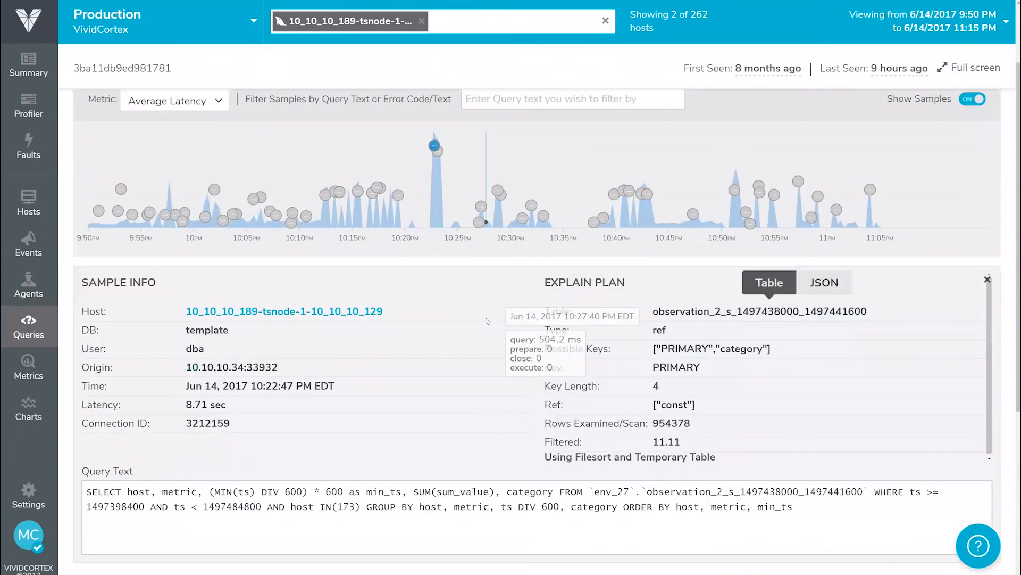
{"action": "mouse_move", "coordinate": [1009, 236]}
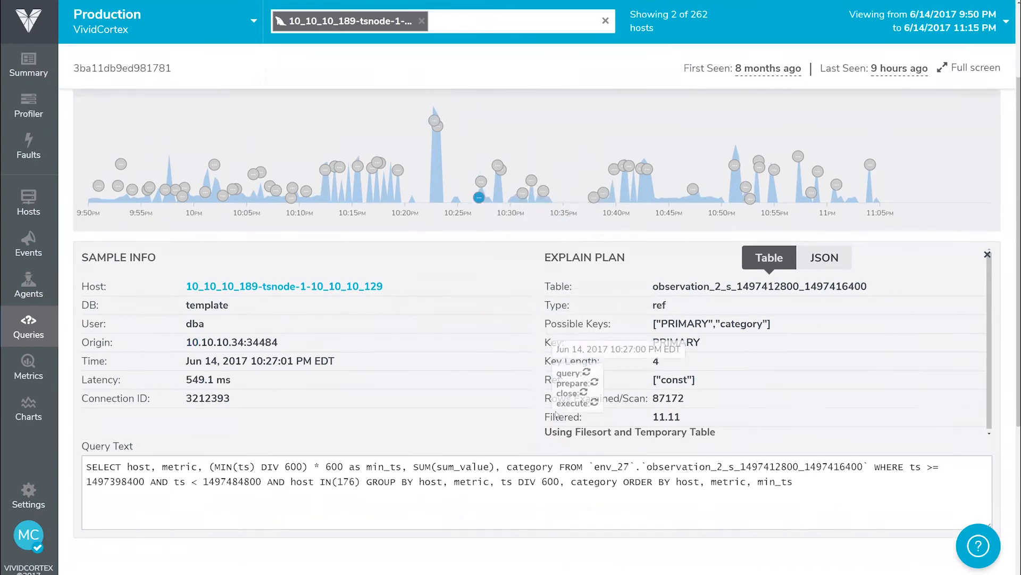
{"action": "mouse_move", "coordinate": [253, 393]}
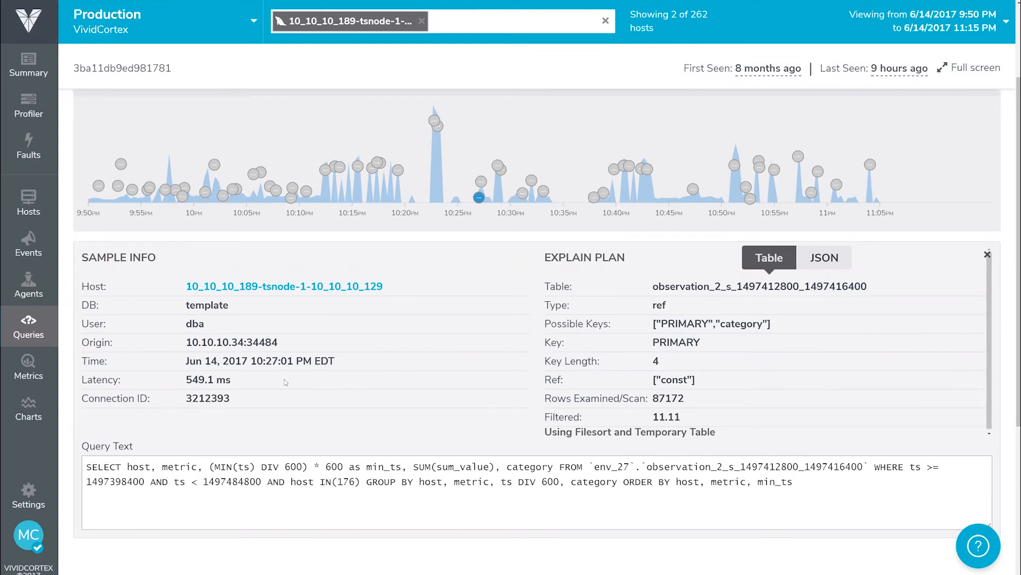
{"action": "mouse_move", "coordinate": [263, 380]}
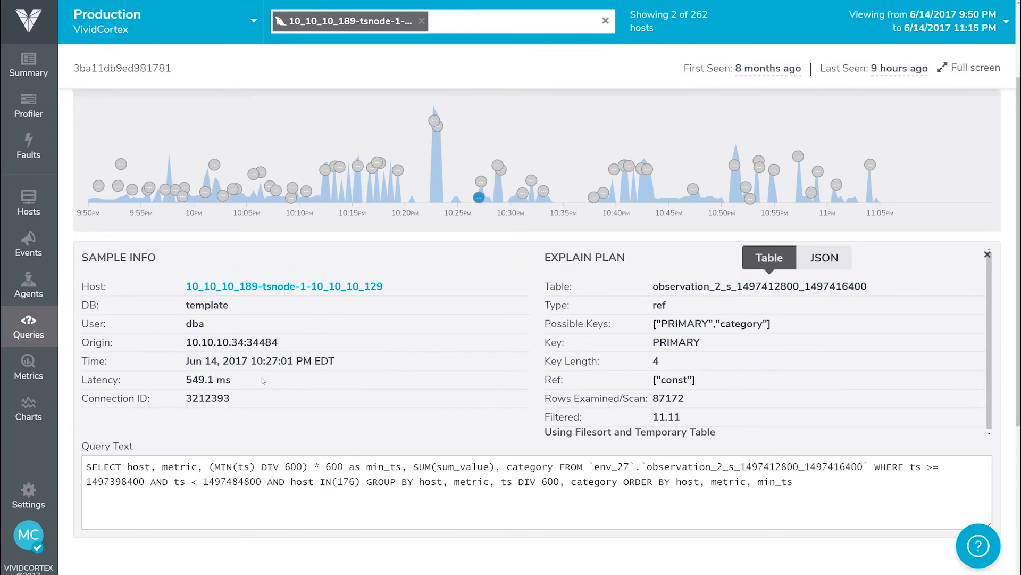